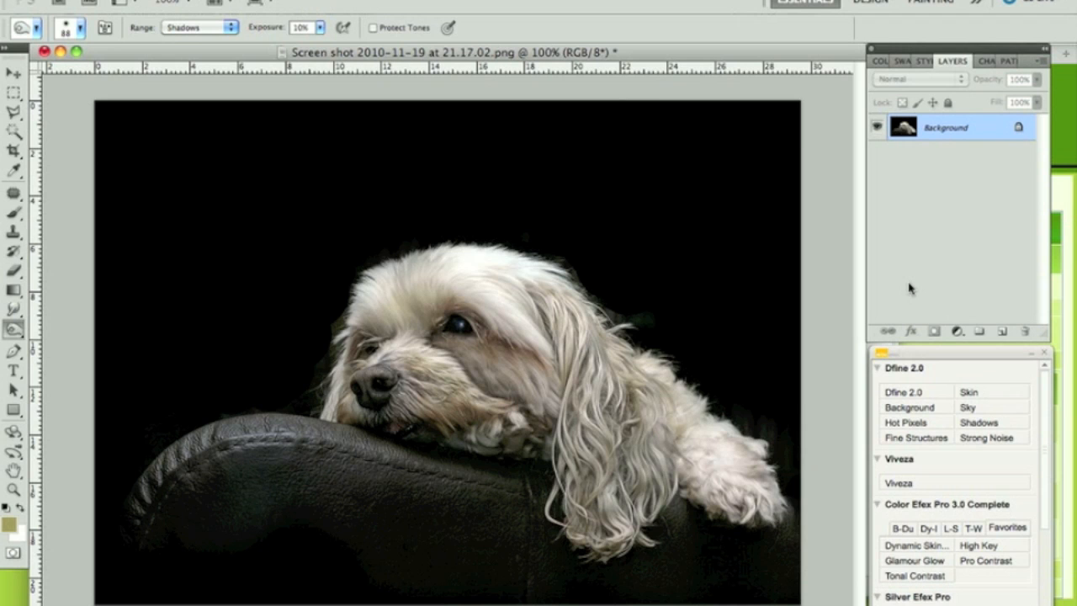
pyautogui.moveTo(791, 243)
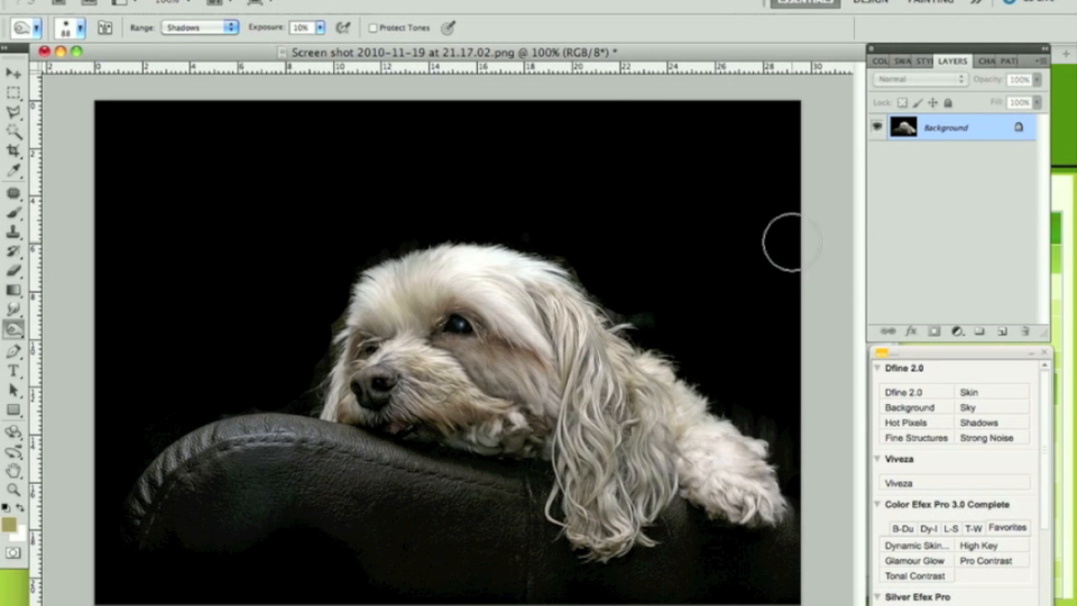
pyautogui.moveTo(300, 345)
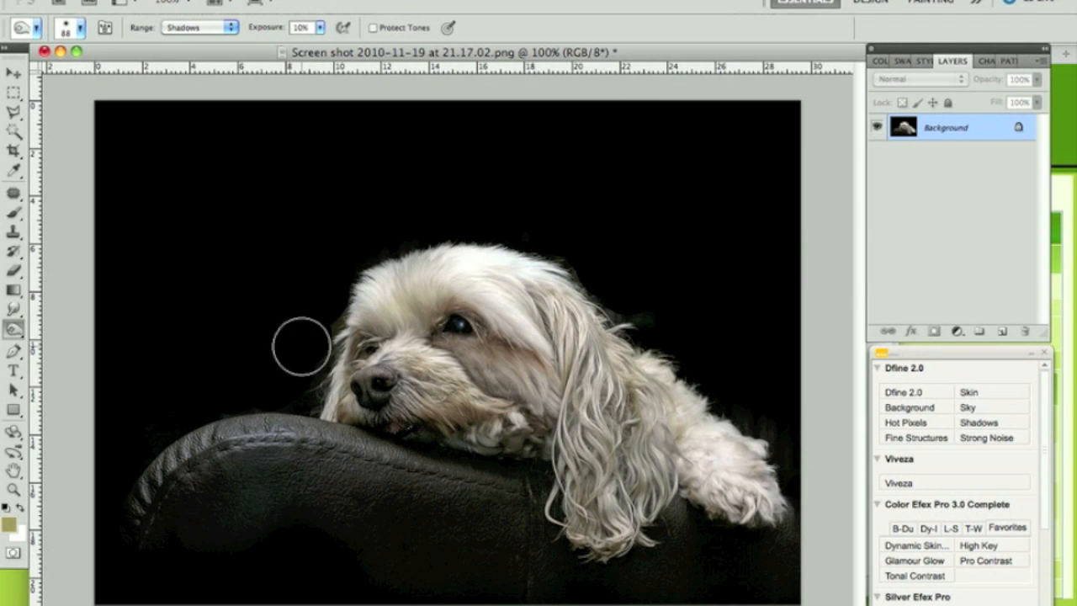
pyautogui.moveTo(670, 286)
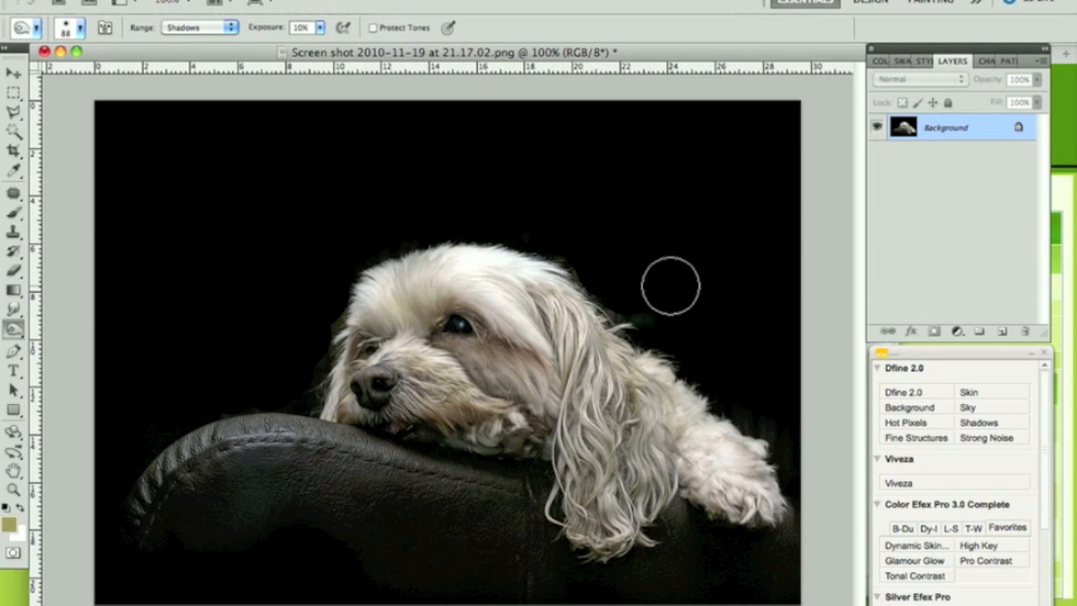
pyautogui.moveTo(609, 200)
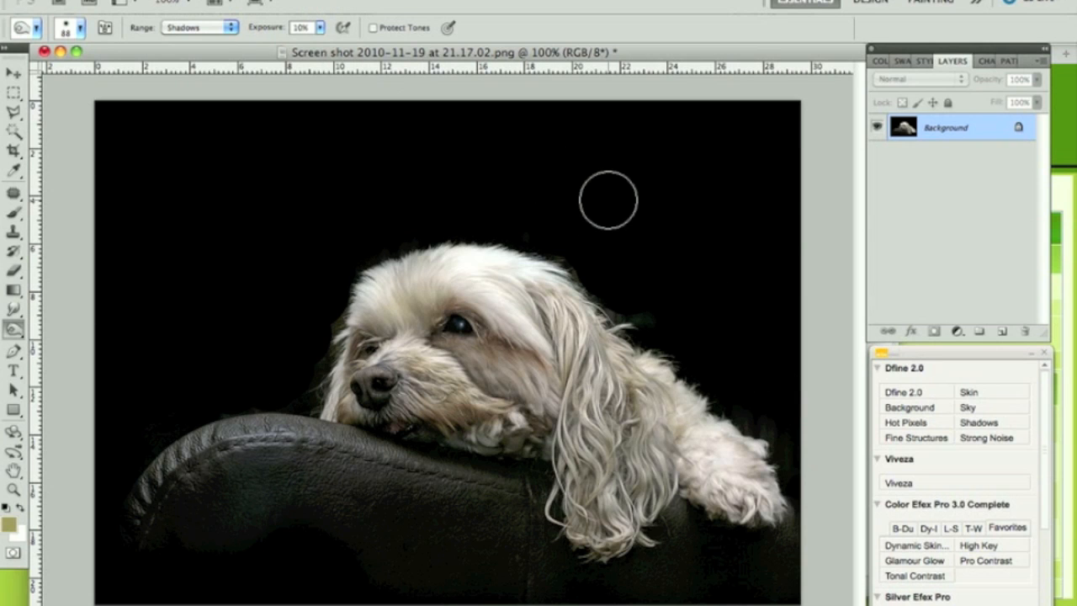
pyautogui.moveTo(246, 365)
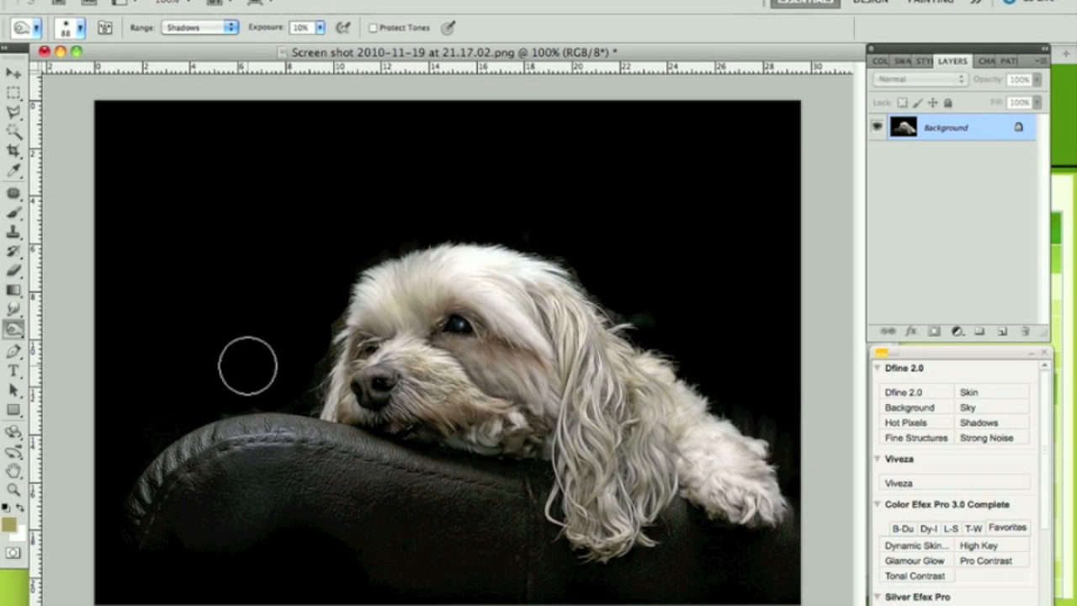
pyautogui.moveTo(292, 382)
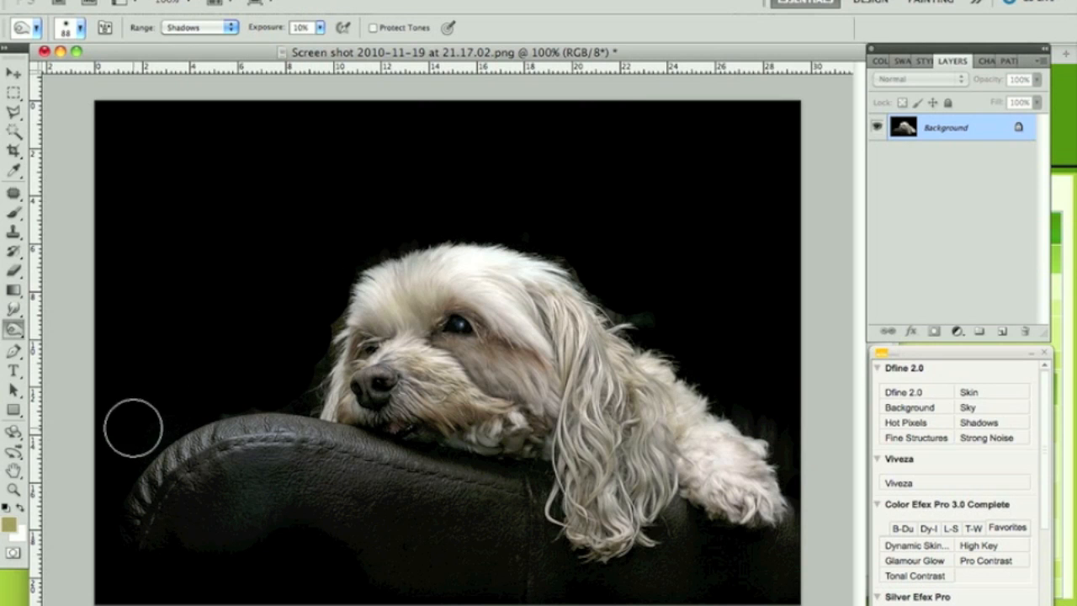
pyautogui.moveTo(723, 202)
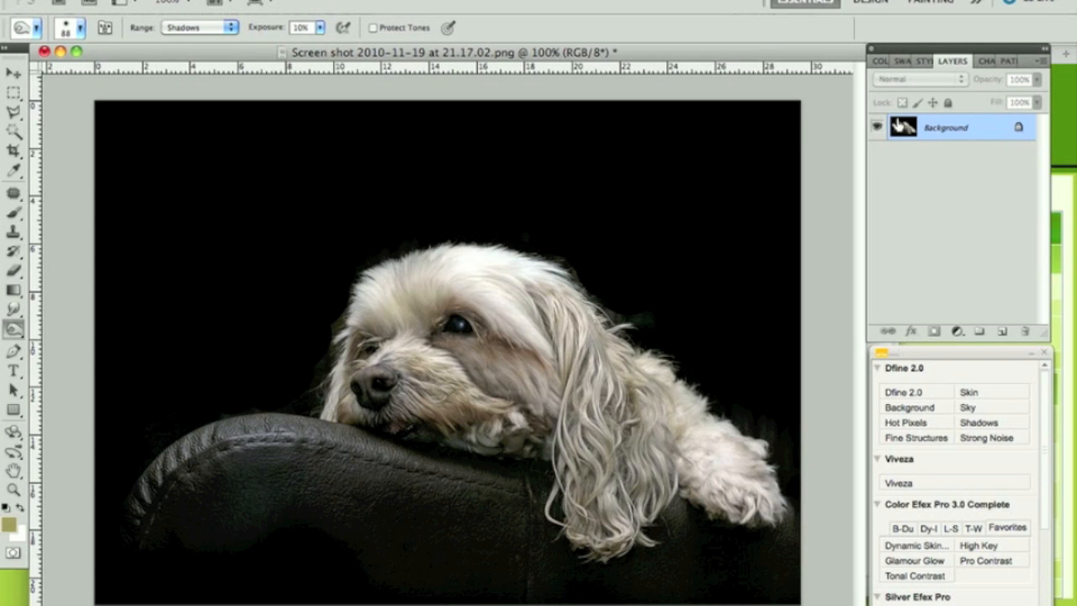
pyautogui.moveTo(902, 126)
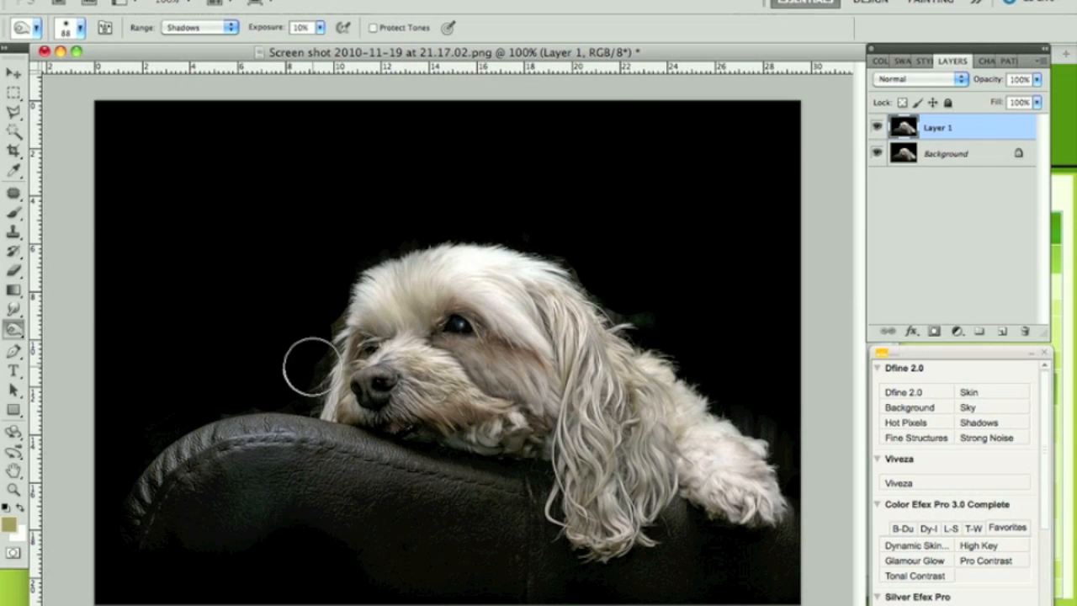
pyautogui.moveTo(686, 363)
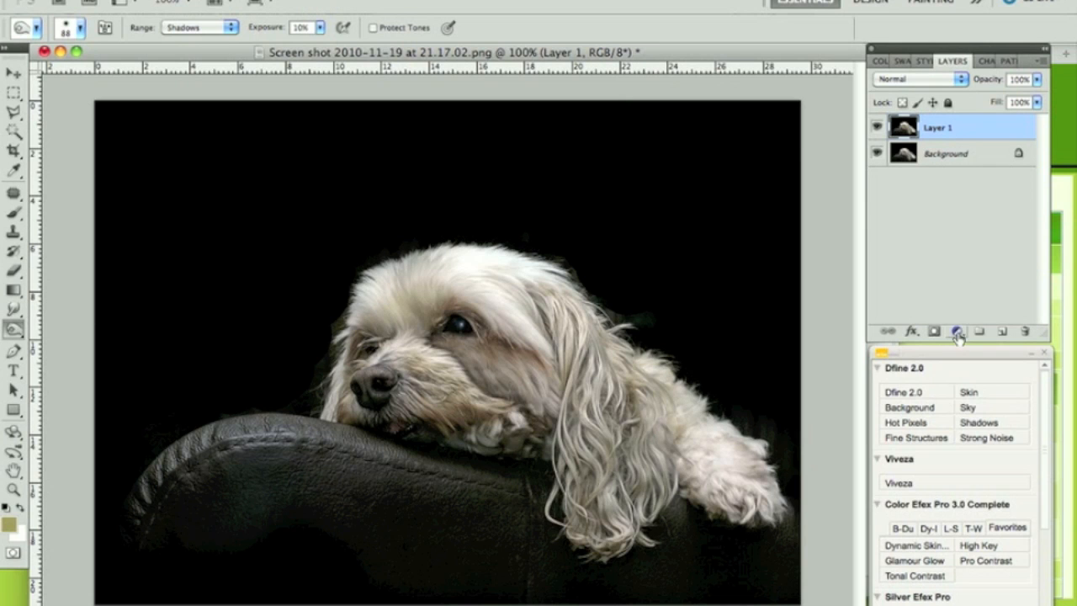
# Add a Levels 1 adjustment layer and pull the white input slider far left to expose grey patches.
pyautogui.click(956, 331)
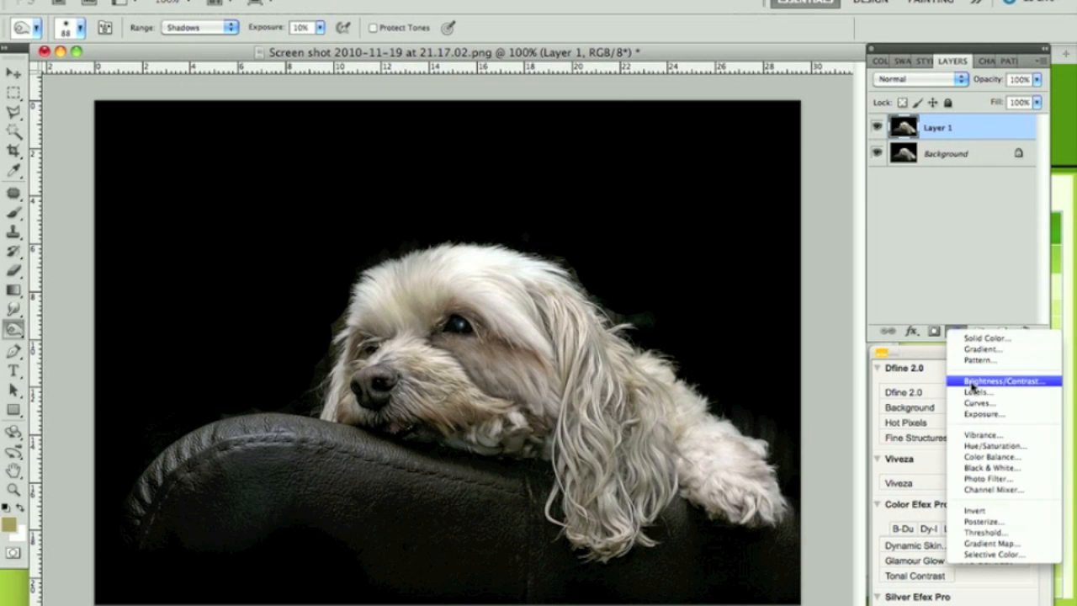
pyautogui.click(977, 391)
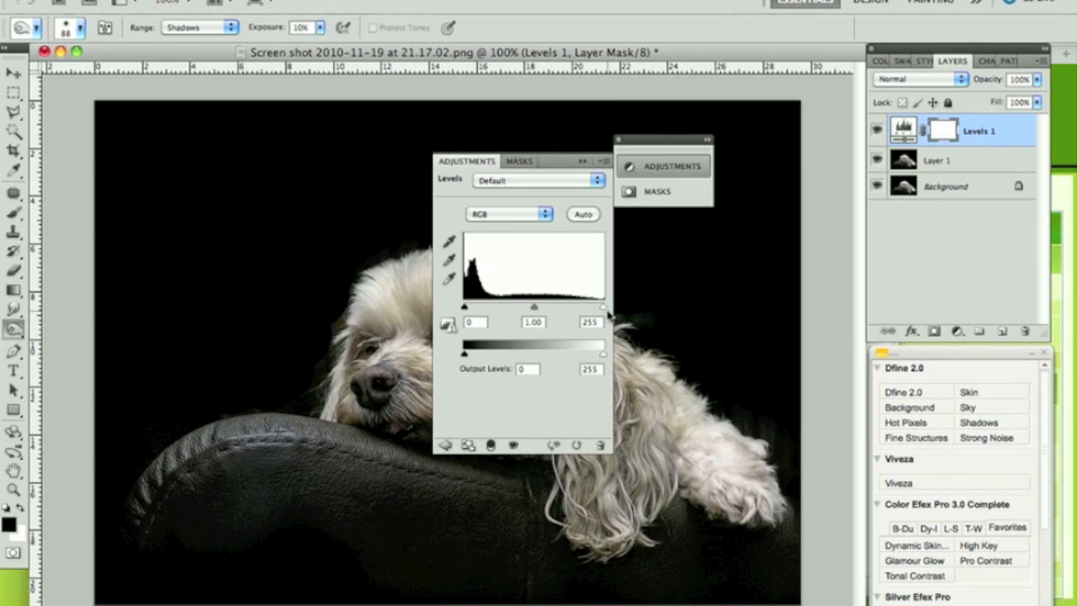
pyautogui.moveTo(605, 313)
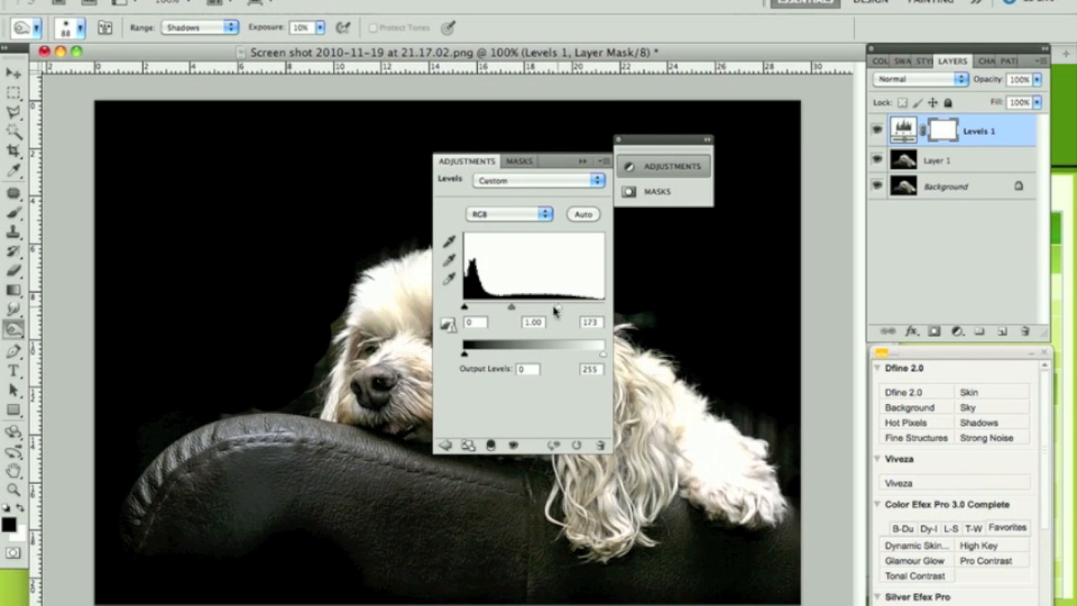
pyautogui.moveTo(558, 306); pyautogui.dragTo(508, 306)
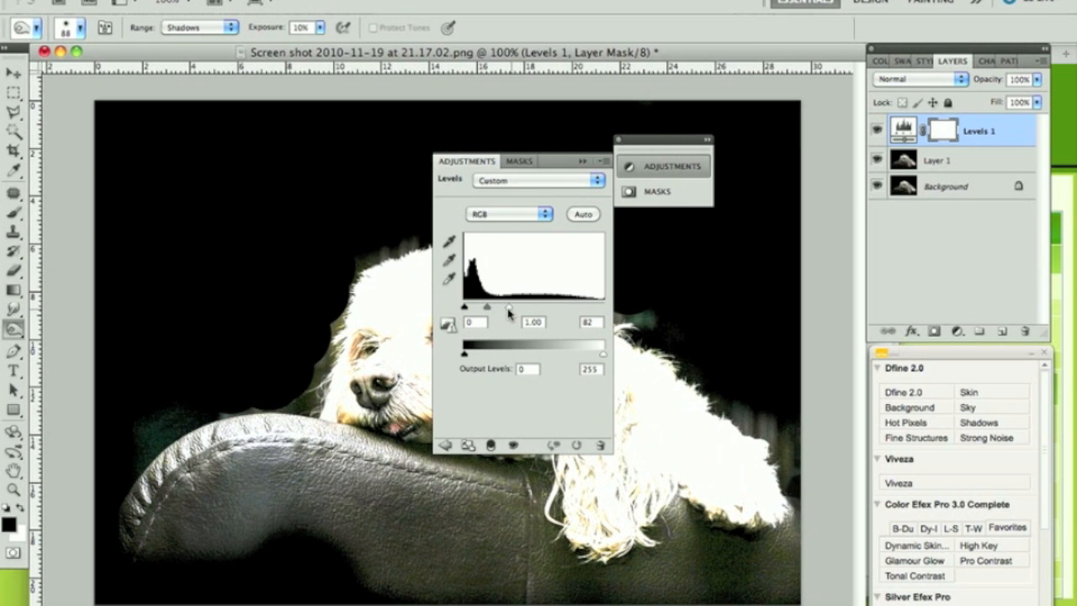
pyautogui.moveTo(509, 306); pyautogui.dragTo(488, 306)
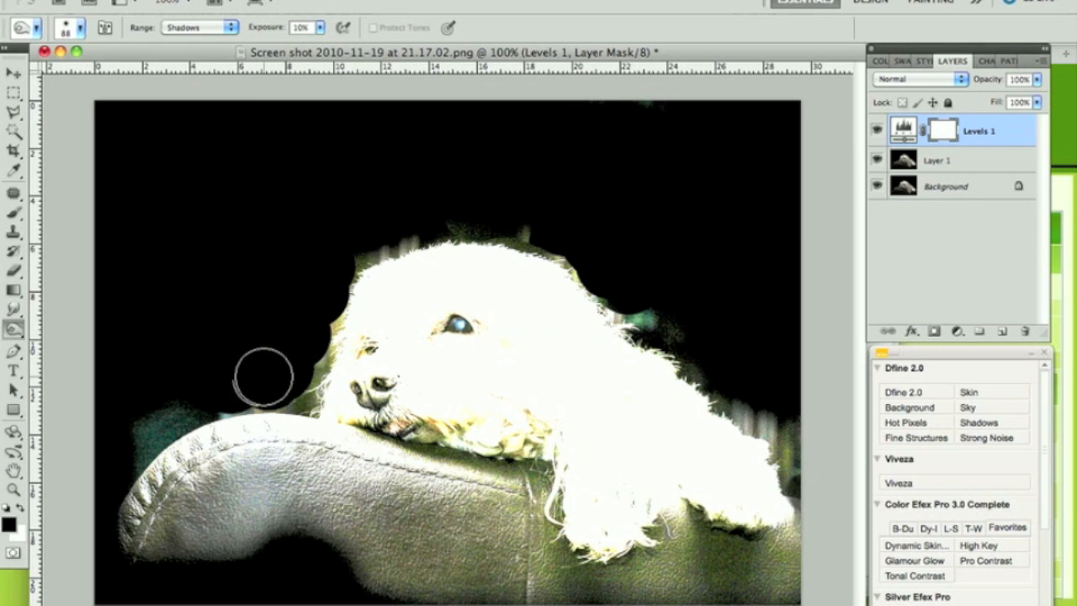
pyautogui.moveTo(307, 327)
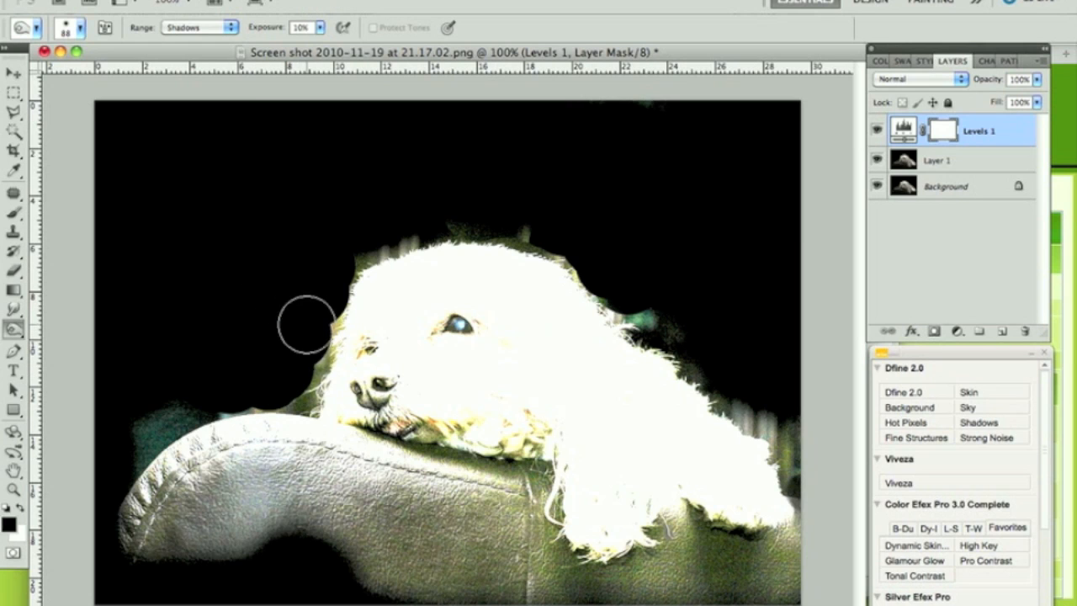
pyautogui.moveTo(316, 290)
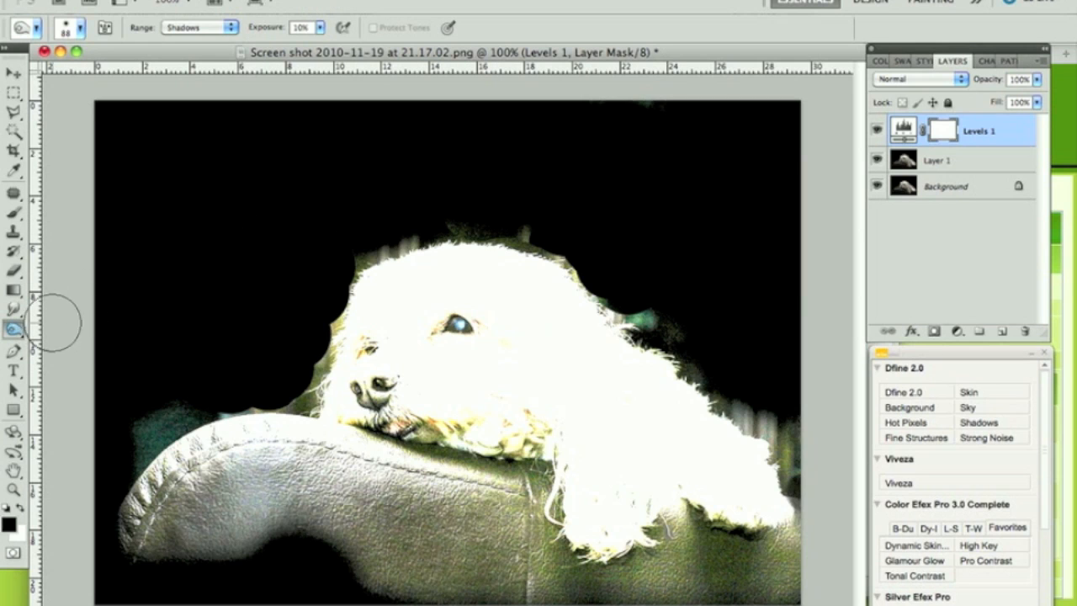
# Switch from the Dodge flyout to the Burn Tool with Range set to Shadows.
pyautogui.click(14, 326)
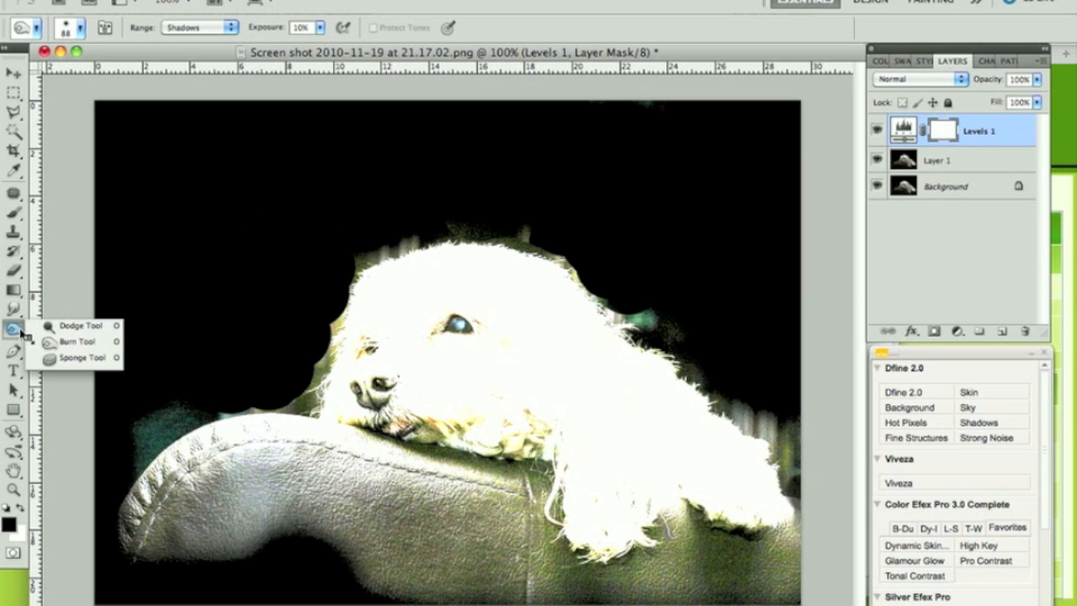
pyautogui.moveTo(76, 326)
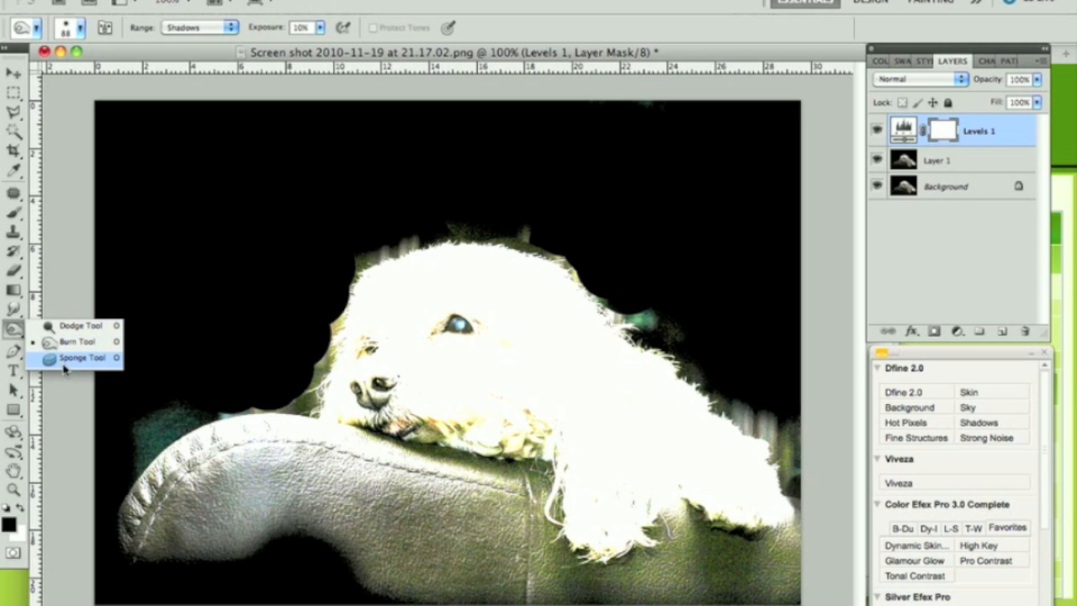
pyautogui.click(78, 356)
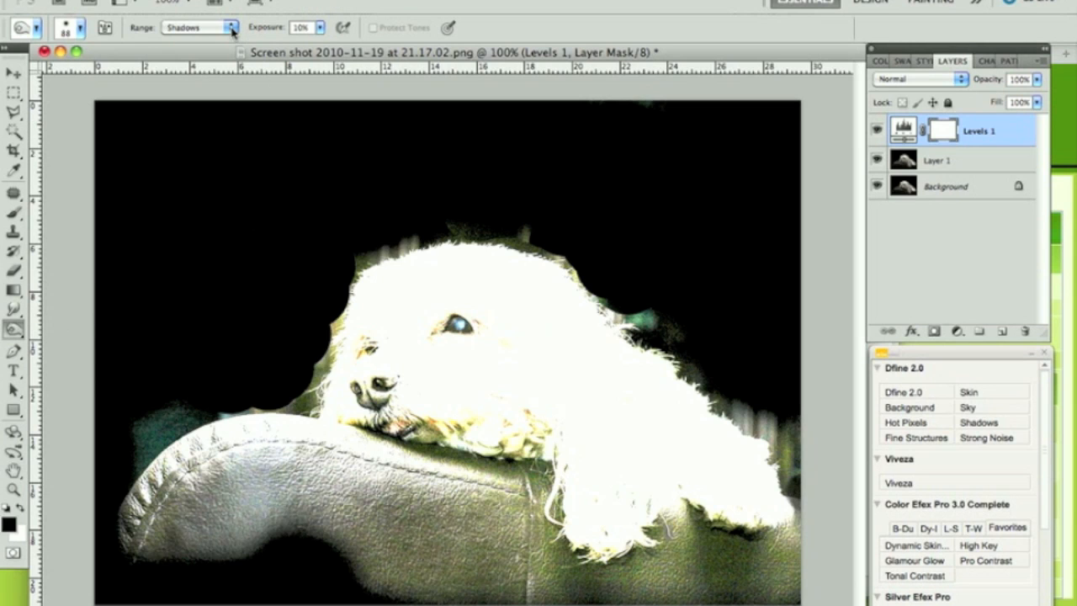
pyautogui.click(198, 27)
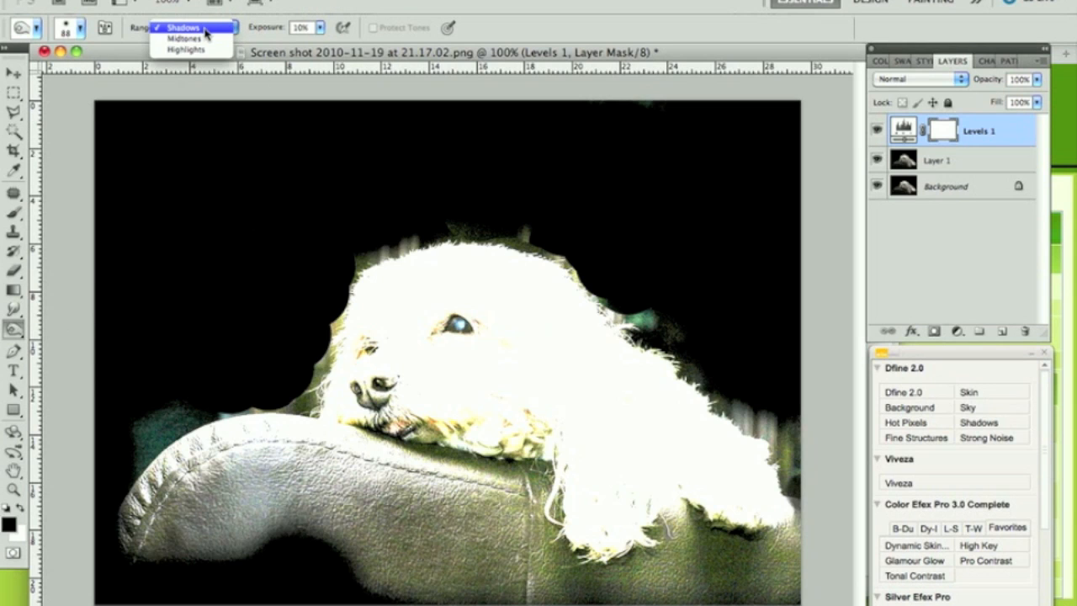
pyautogui.click(179, 27)
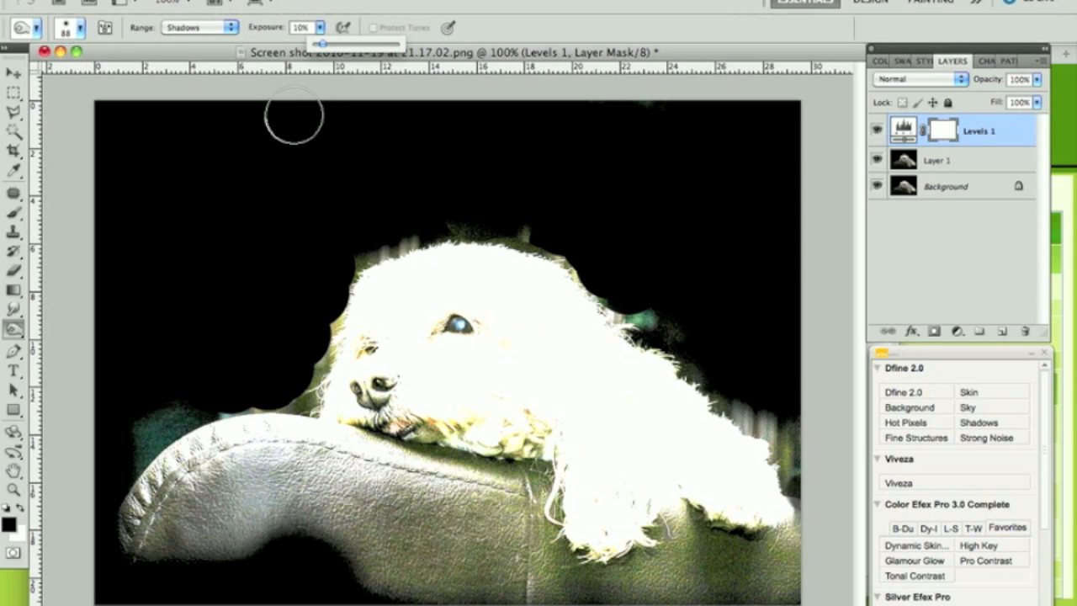
# Keep the burn brush at 88 px and drop its Hardness to nearly 0% for a soft edge.
pyautogui.click(85, 27)
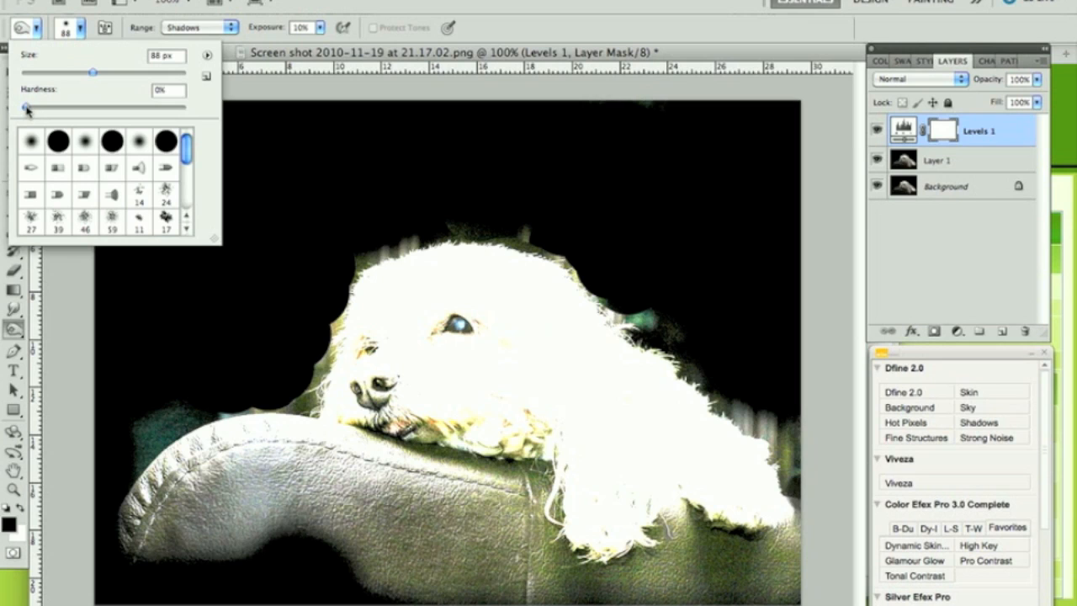
pyautogui.moveTo(27, 107); pyautogui.dragTo(51, 107)
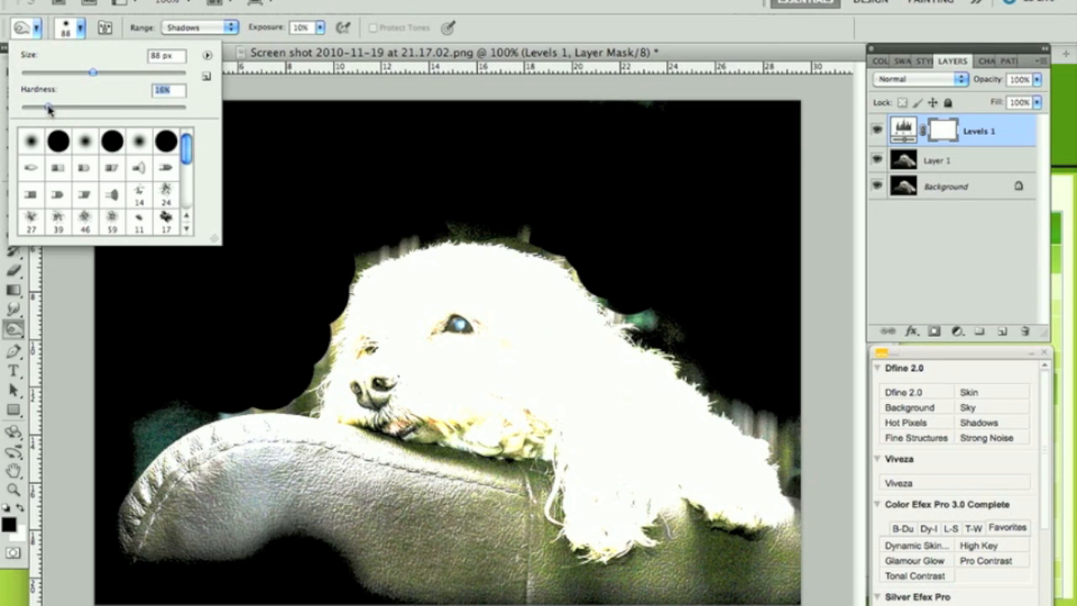
pyautogui.moveTo(51, 108); pyautogui.dragTo(25, 108)
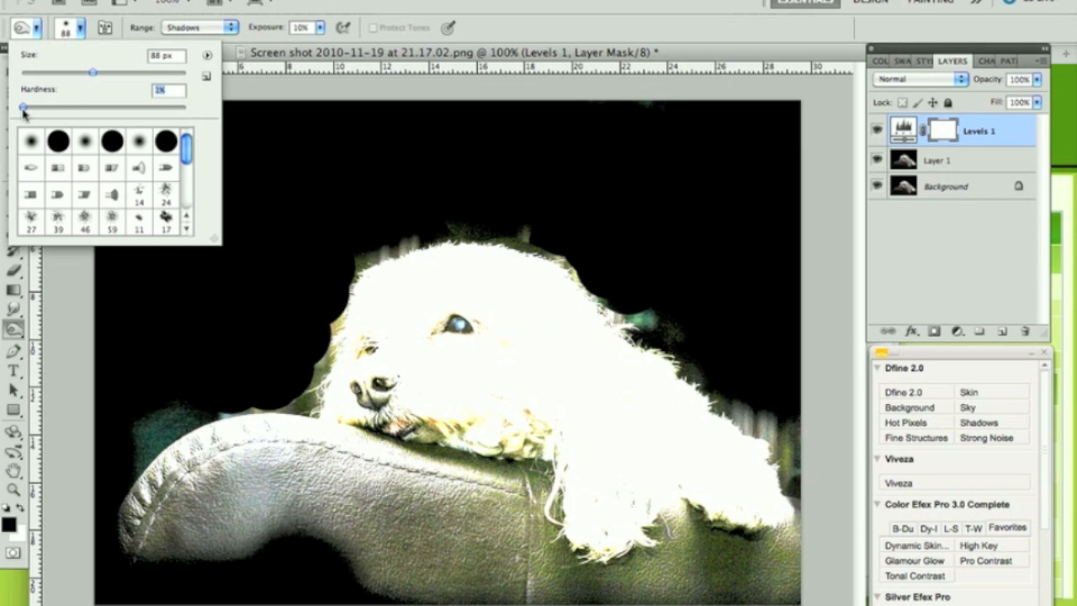
pyautogui.moveTo(138, 85)
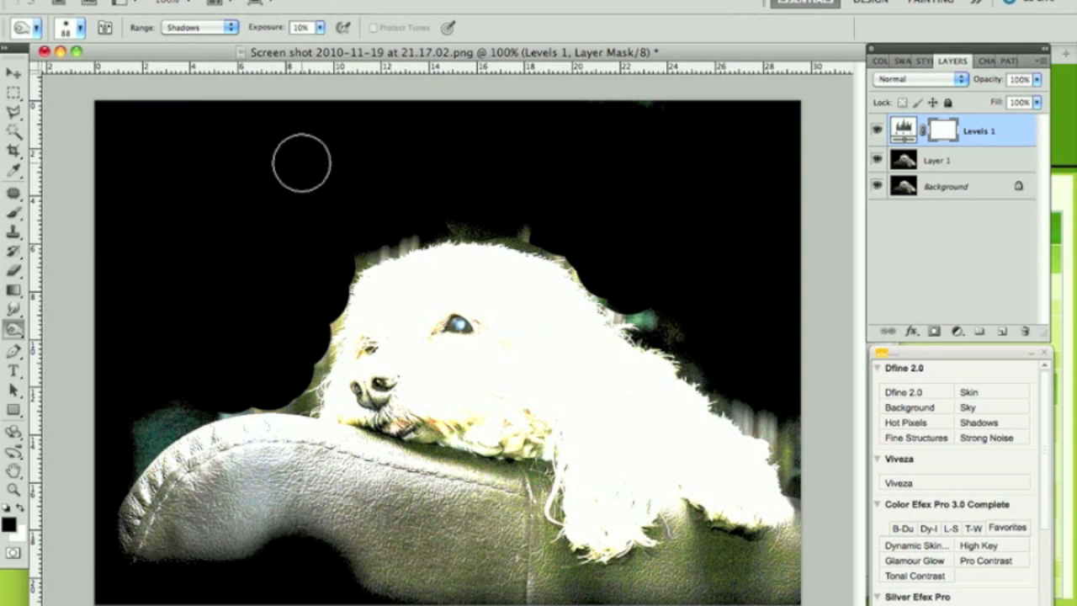
pyautogui.moveTo(257, 261)
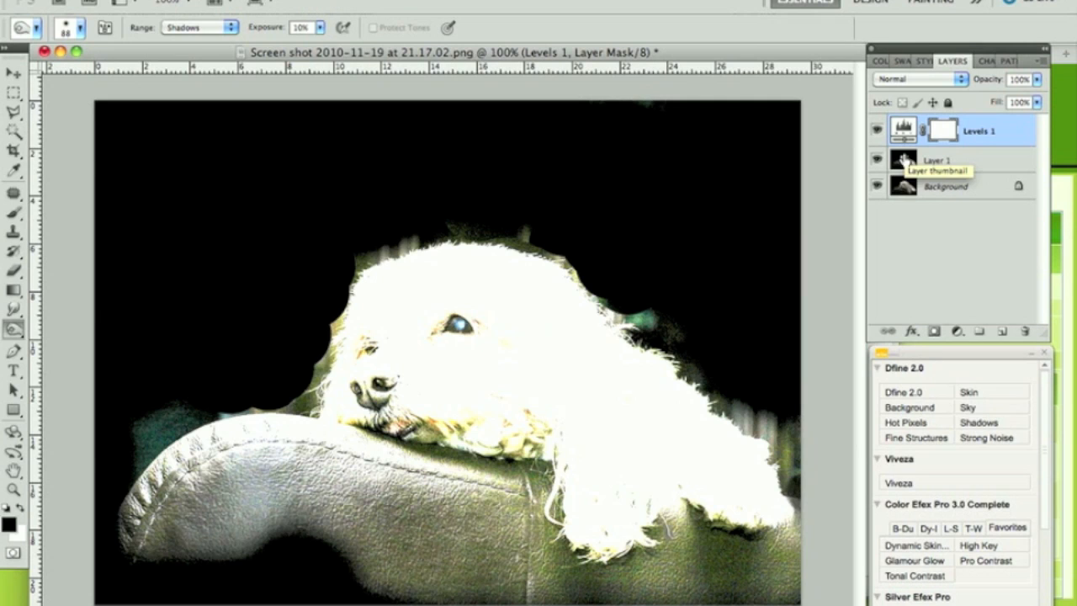
# On Layer 1, burn the grey patches left of the muzzle and above the dog's back to black.
pyautogui.click(936, 160)
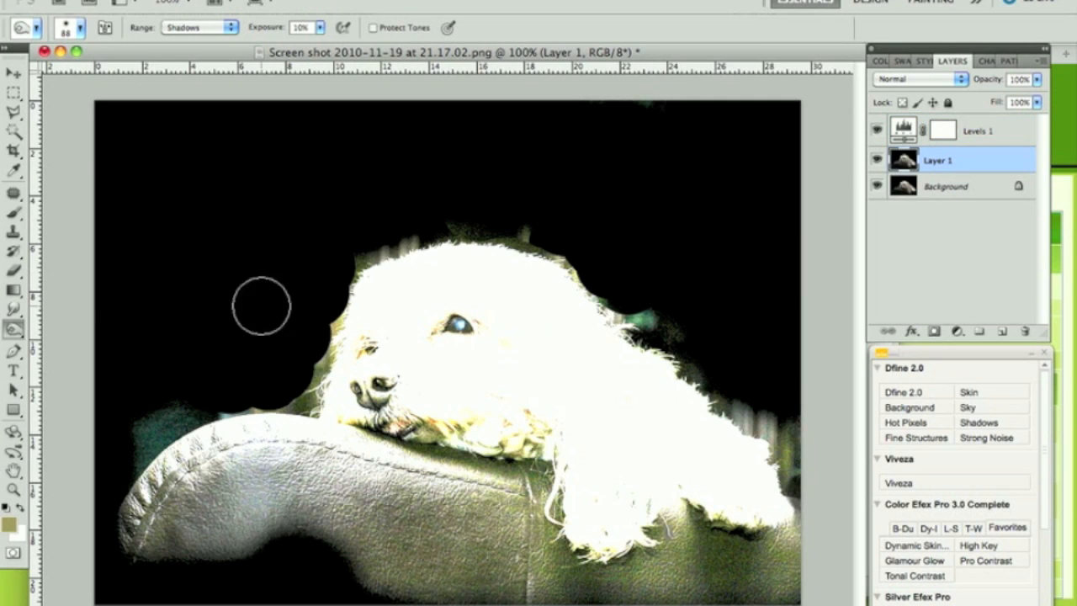
pyautogui.moveTo(239, 326)
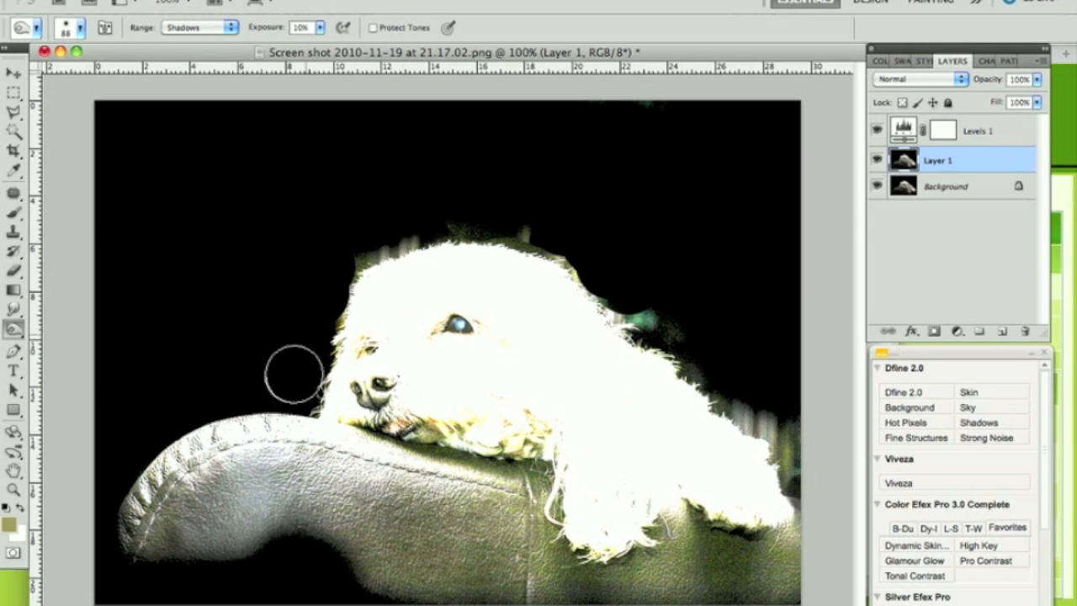
pyautogui.moveTo(294, 371); pyautogui.dragTo(429, 222)
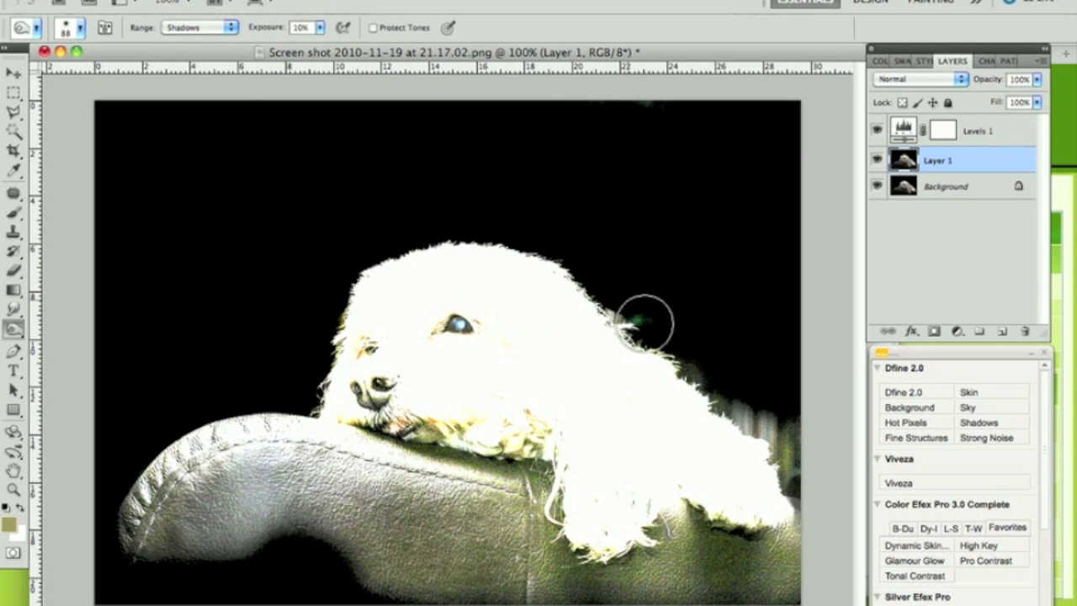
pyautogui.moveTo(636, 320); pyautogui.dragTo(716, 364)
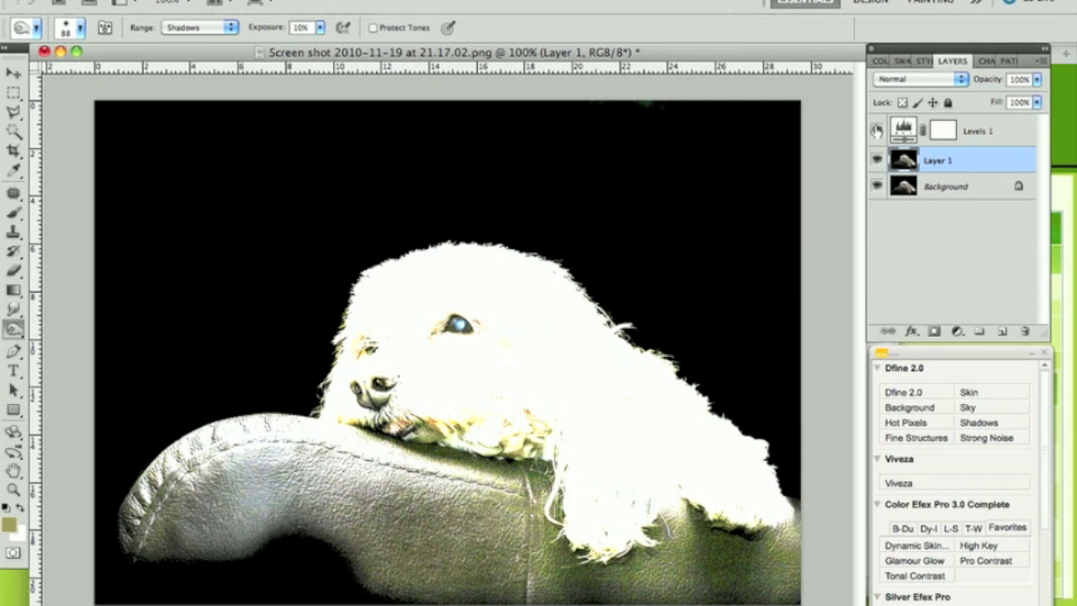
# Hide and then remove the Levels 1 adjustment, restoring the photo's normal tones.
pyautogui.click(877, 132)
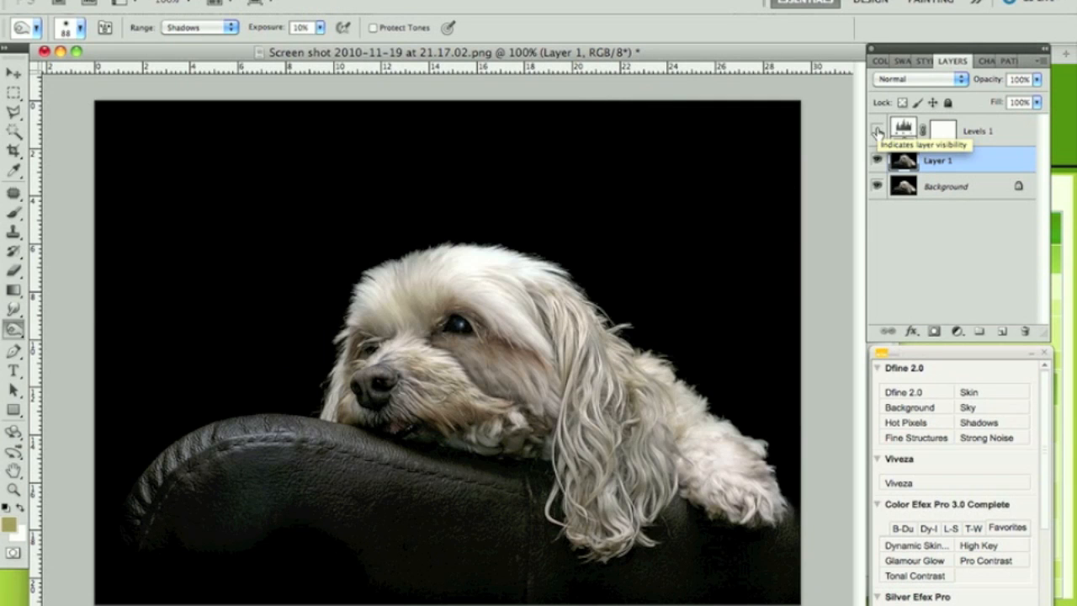
pyautogui.click(876, 129)
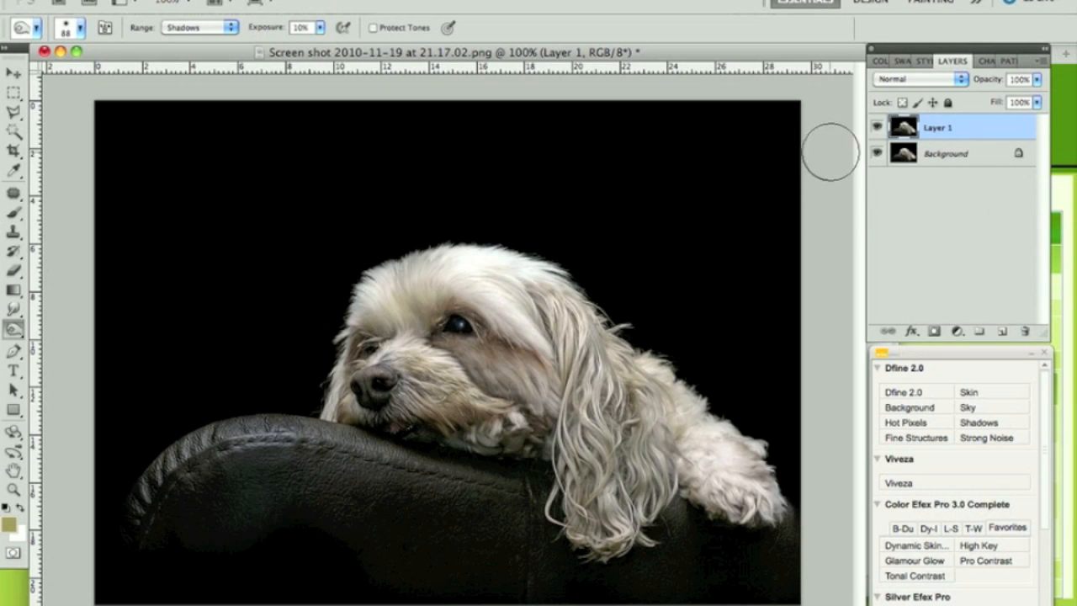
pyautogui.moveTo(876, 128)
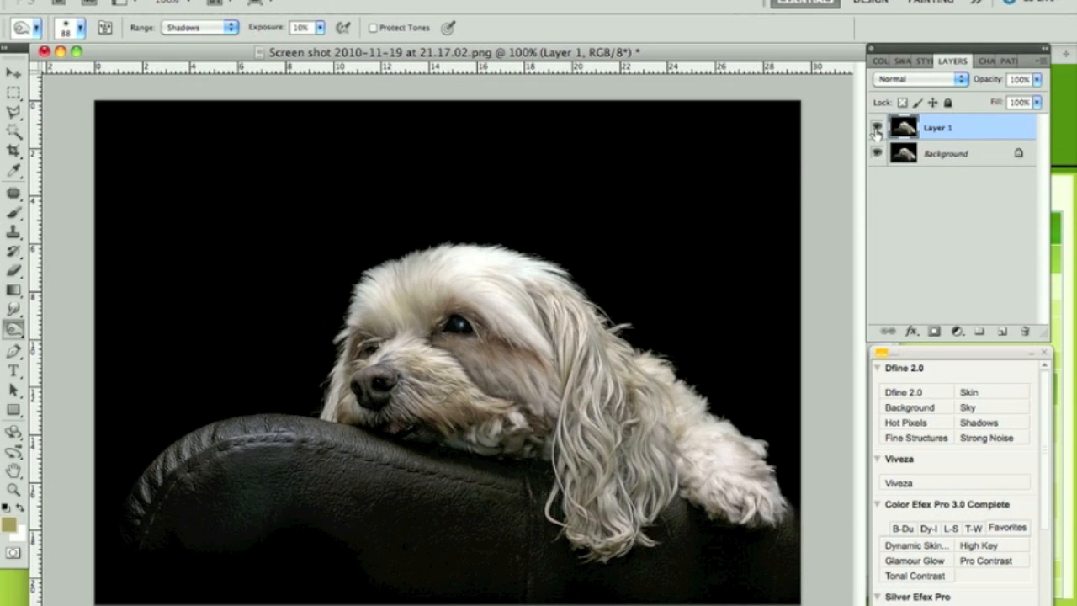